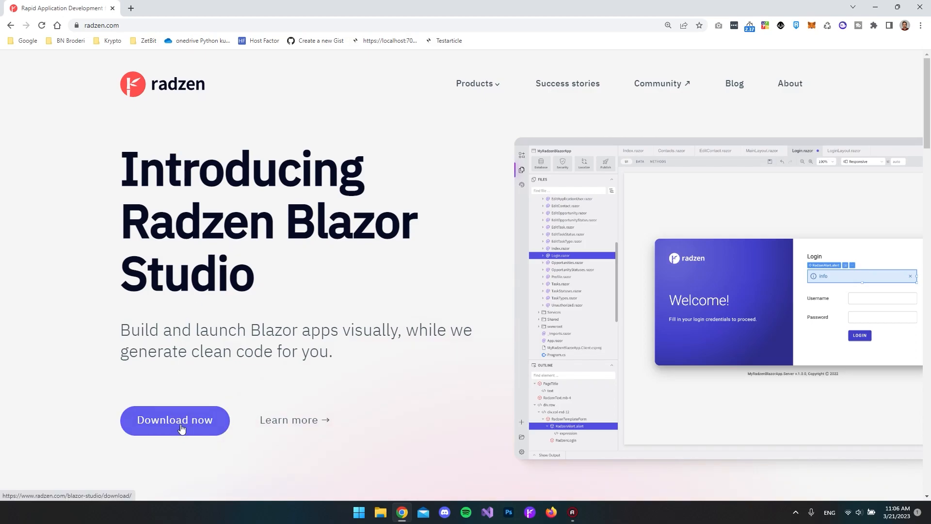
- Download Radzen Blazor Studio from the radzen.com 'Download now' button
click(174, 420)
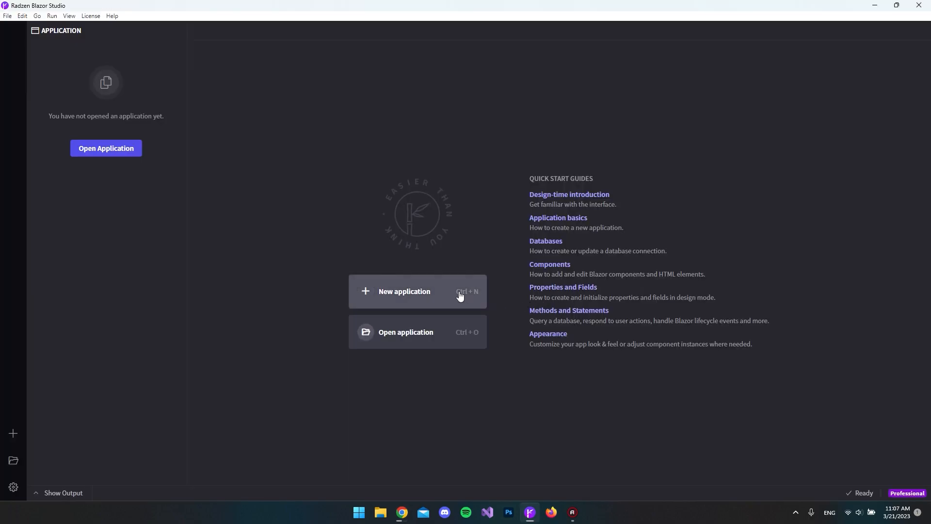
- Create Blazor Server app 'Justanapp' on .NET 7 with the Material Dark theme
click(404, 291)
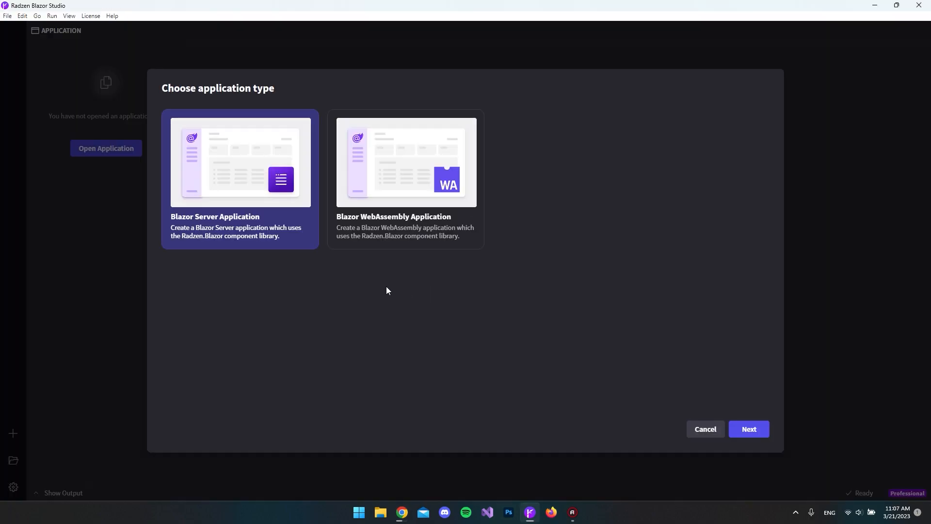
click(748, 429)
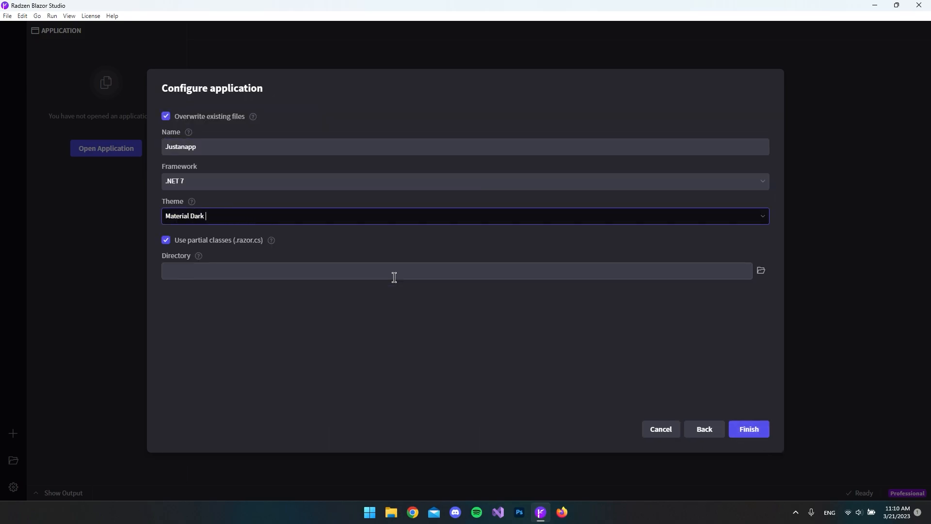
click(748, 429)
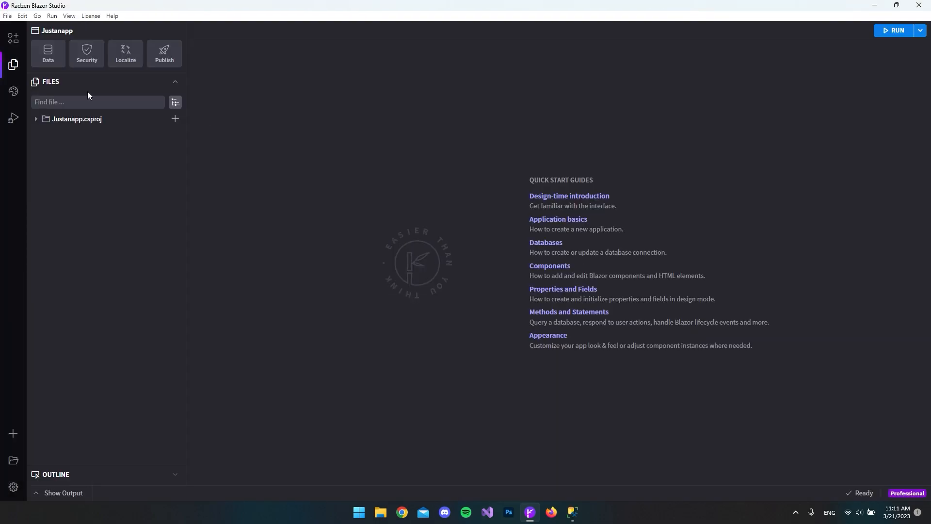
- Add an MSSQL connection with Windows authentication to the CompanyDB database
click(47, 53)
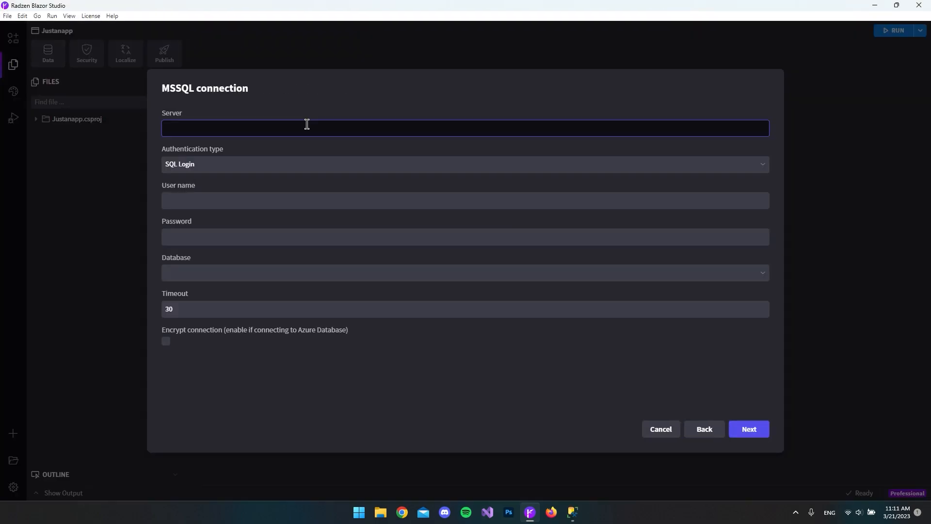
click(465, 200)
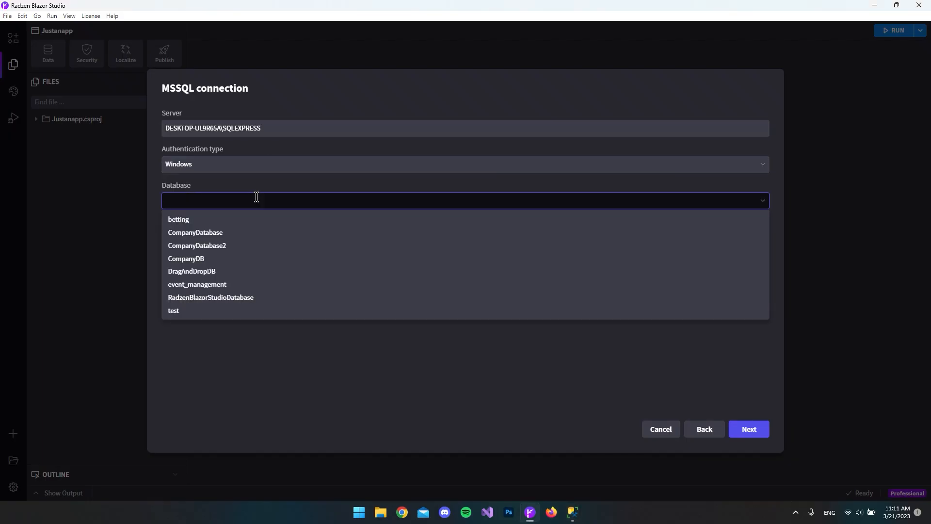
click(186, 259)
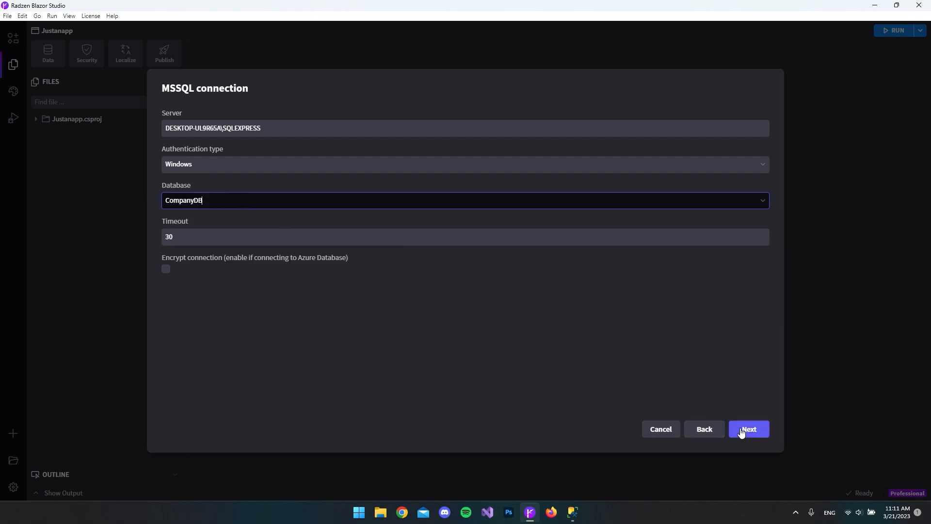
click(747, 428)
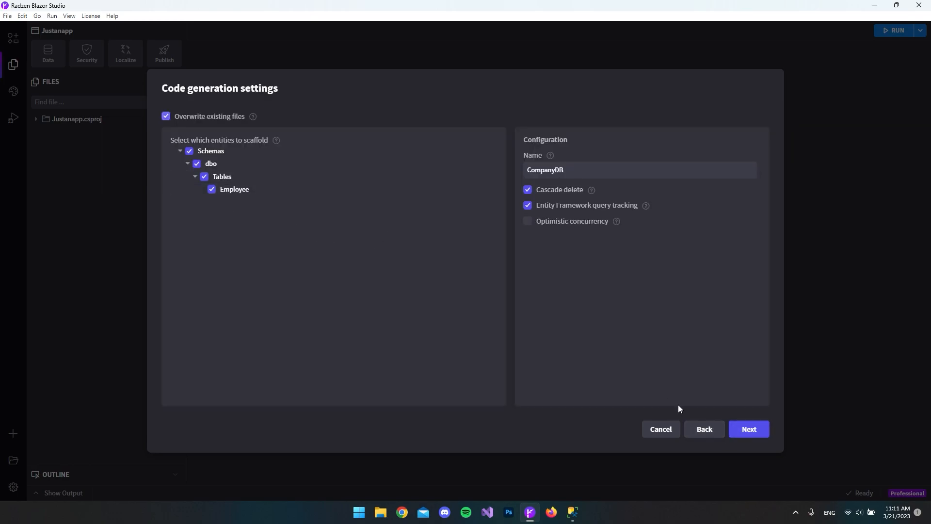
- Generate CRUD pages for the Employee table using the CRUD template
click(749, 432)
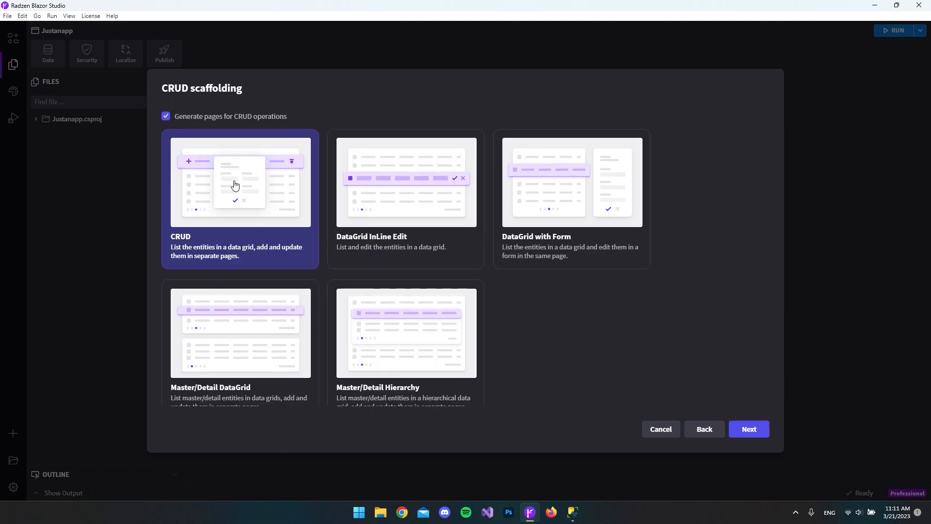
click(748, 428)
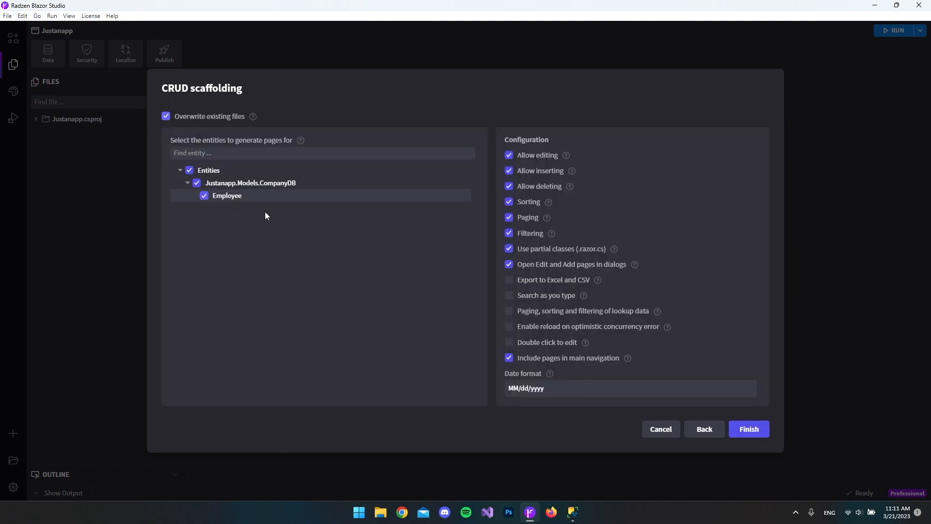
click(748, 429)
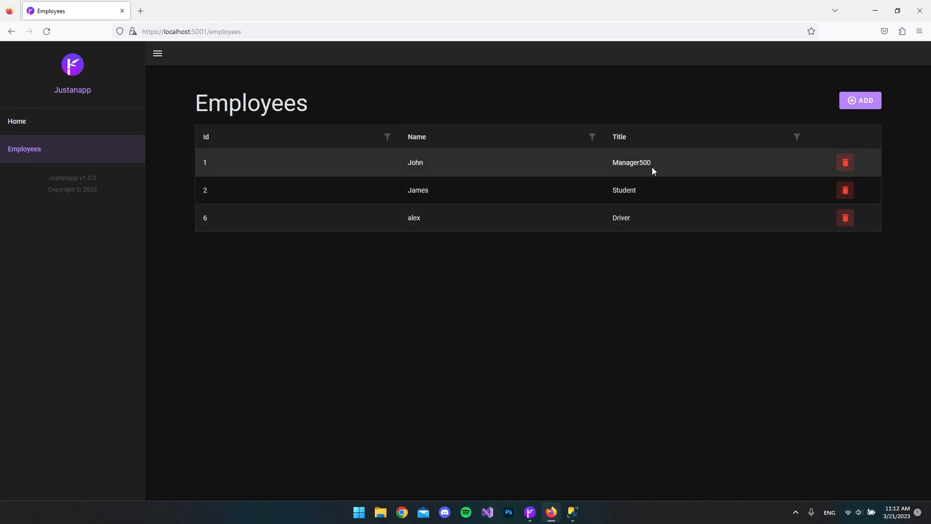
text(tes)
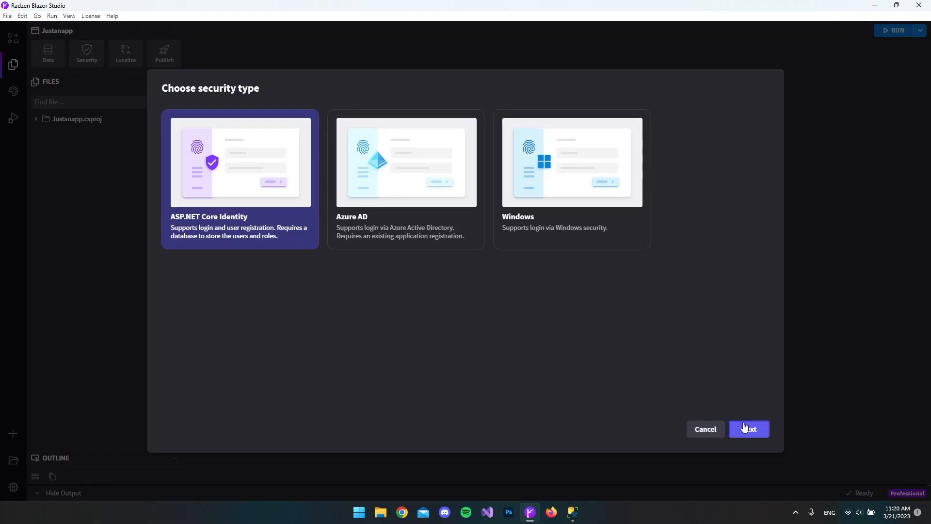
- Add ASP.NET Core Identity with user registration, then register and confirm an account
click(748, 429)
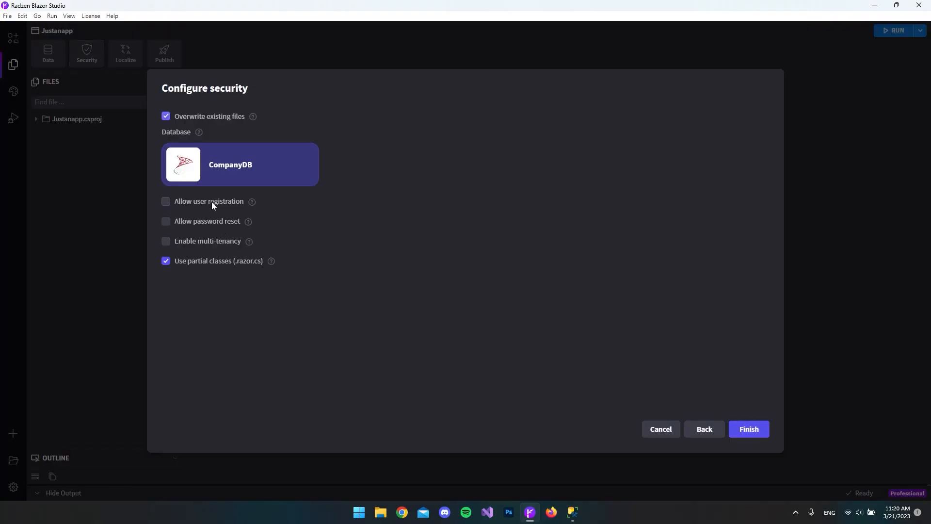
click(166, 201)
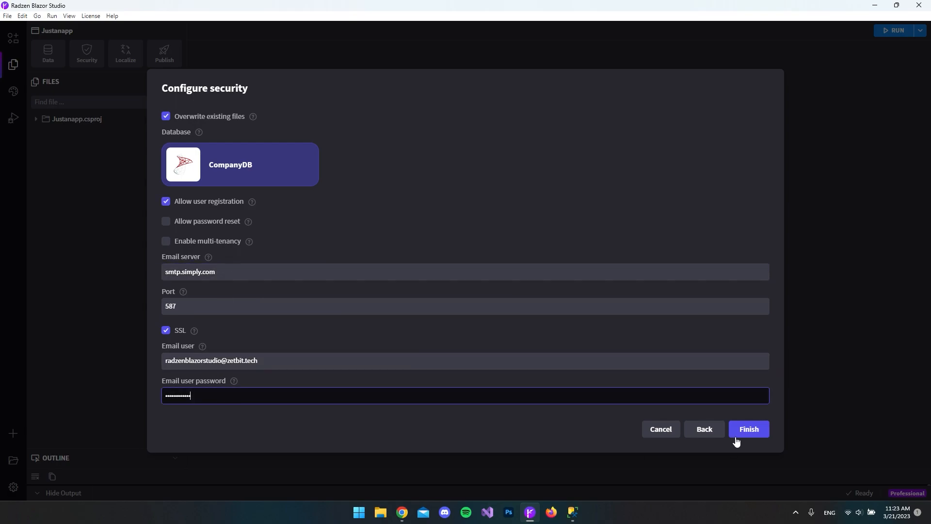
click(748, 428)
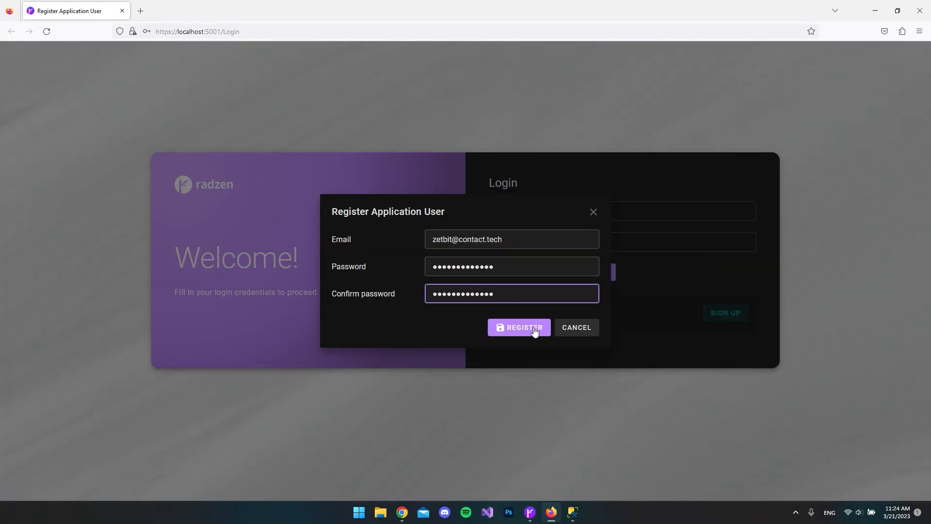
click(518, 327)
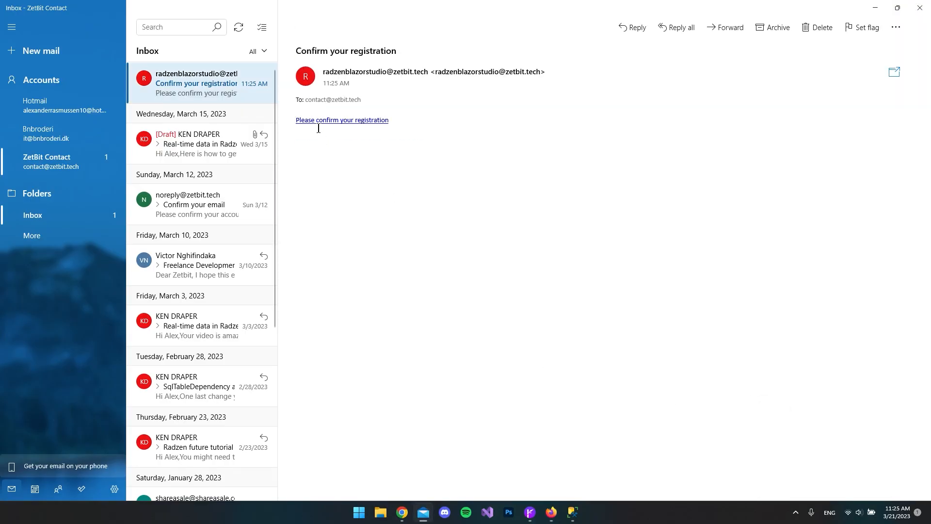
click(342, 120)
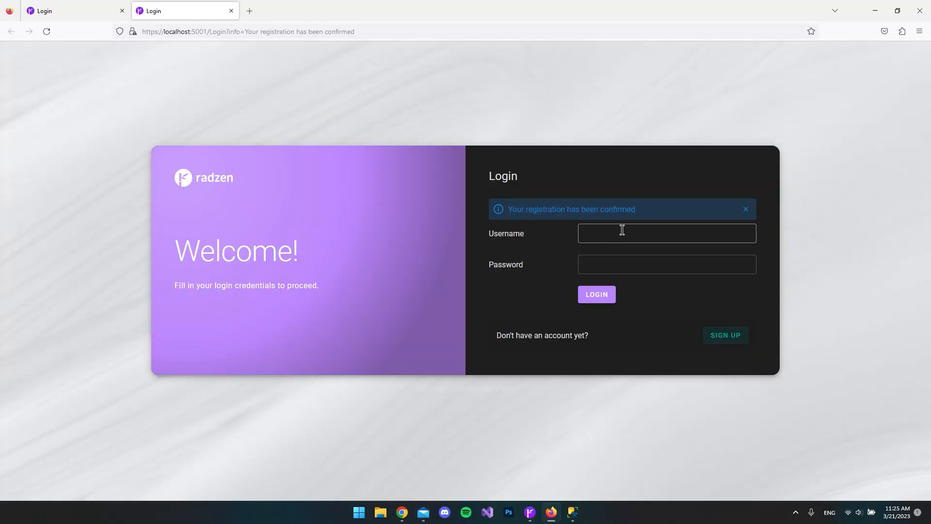
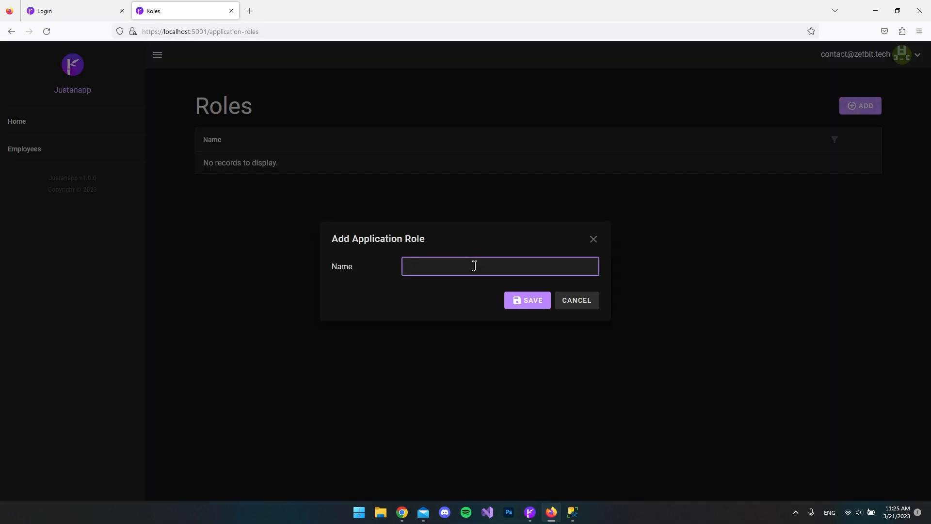
click(526, 300)
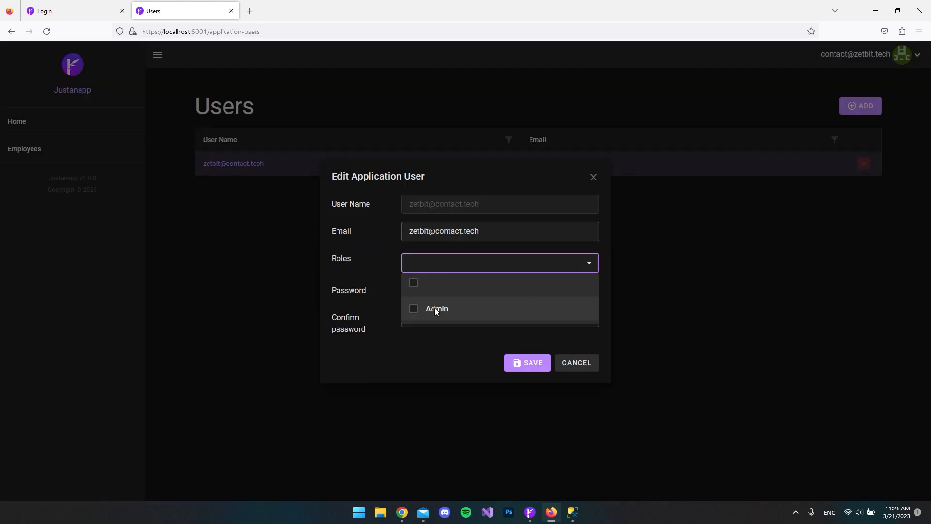
click(436, 309)
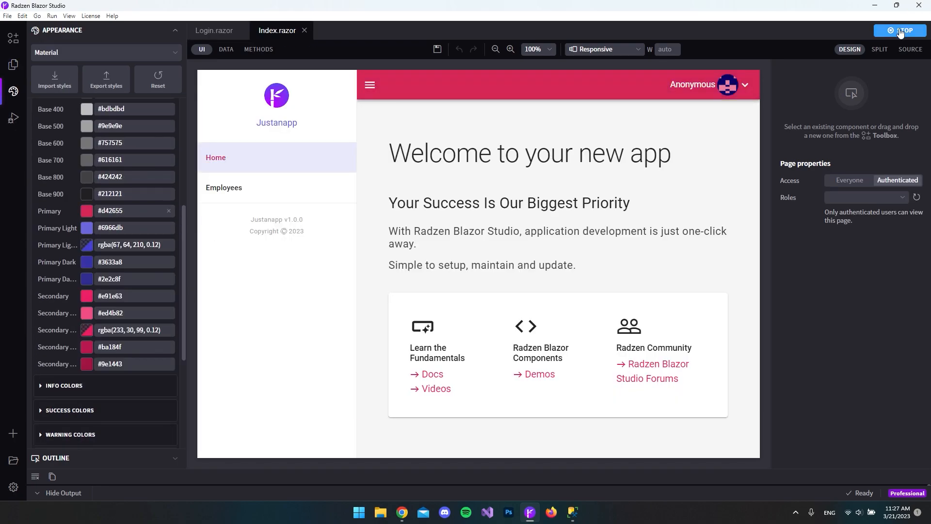
- Stop the running Justanapp application after customising the Material theme colours
click(899, 30)
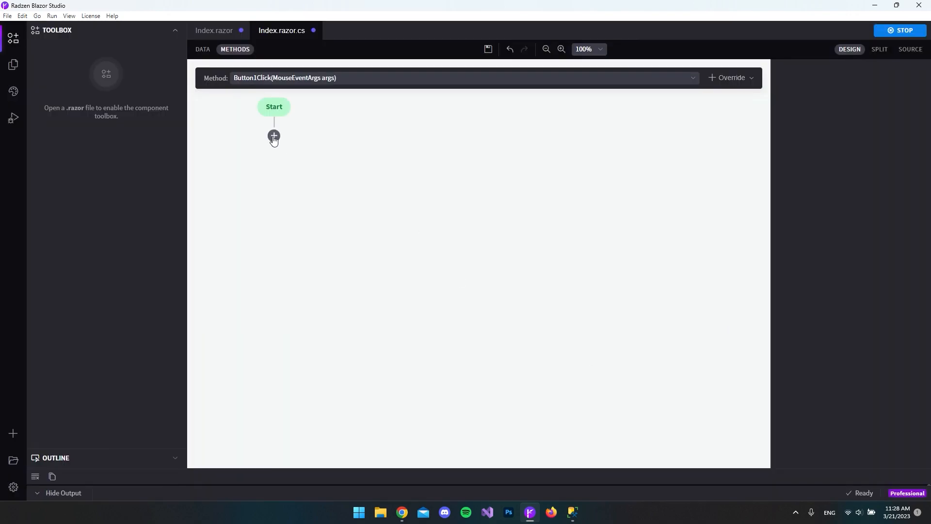
- Add a Notify action after Start in the Button1Click handler
click(273, 135)
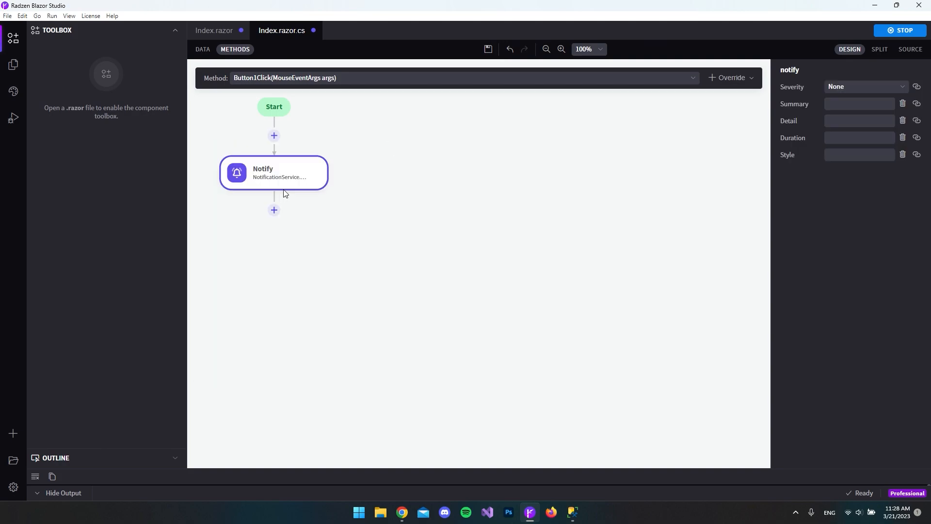